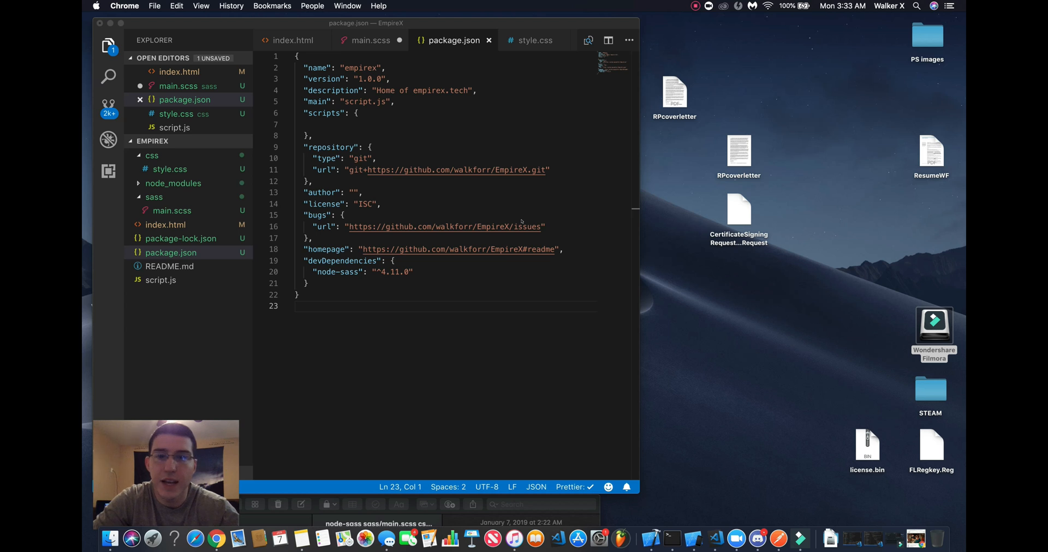
mouse_move(536, 239)
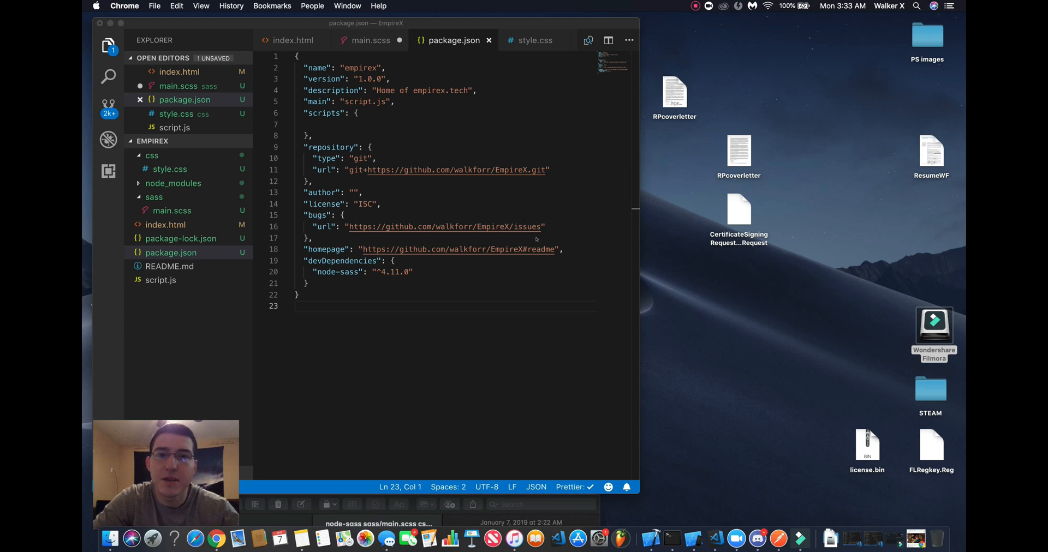
mouse_move(535, 208)
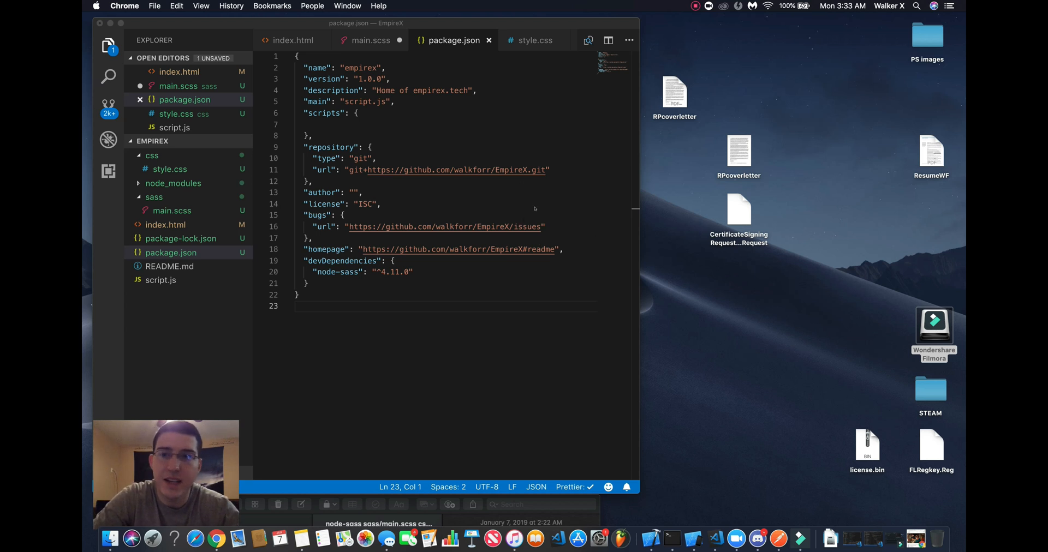
mouse_move(495, 190)
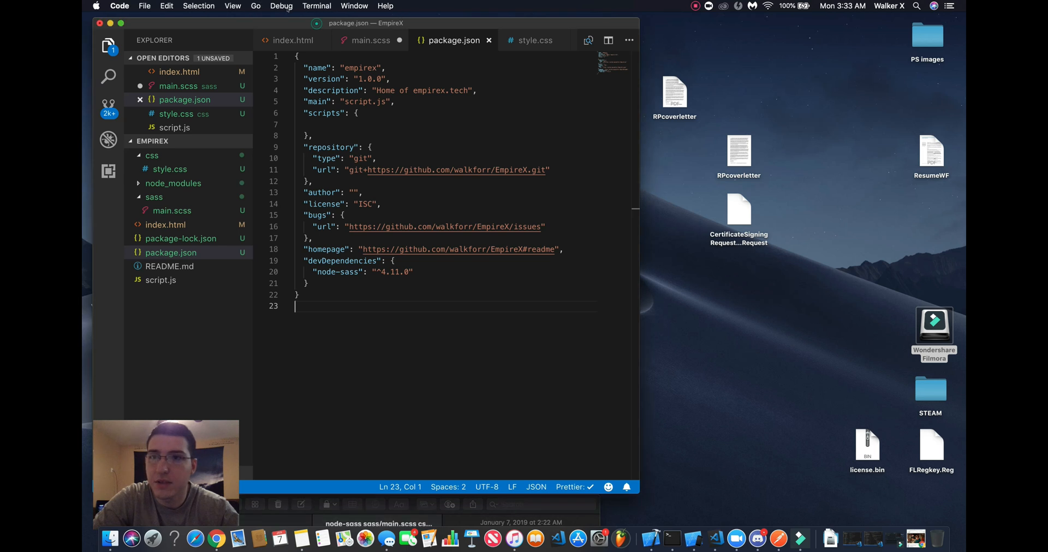
Start a new integrated terminal for the project and initialise it with npm init
left_click(317, 7)
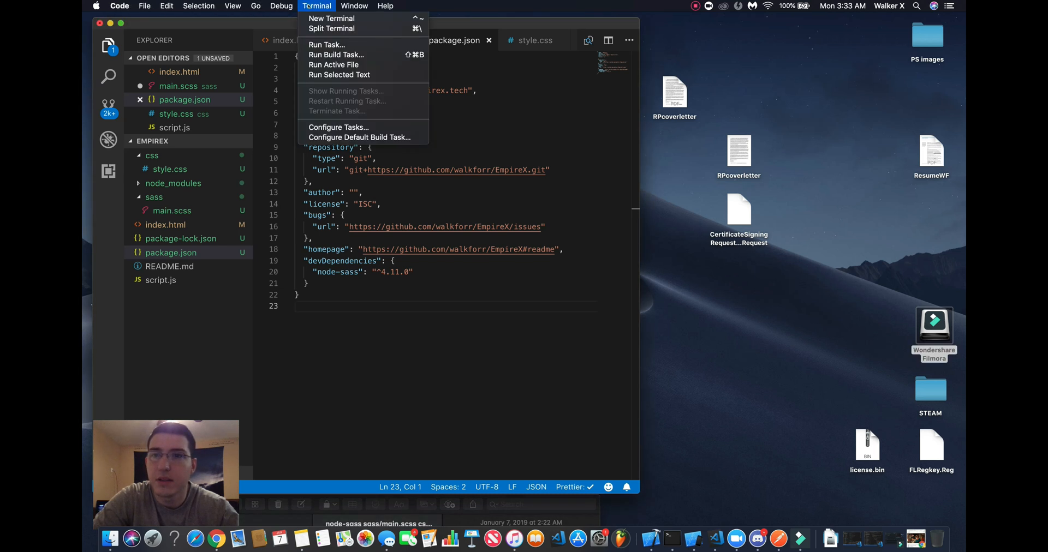
left_click(331, 18)
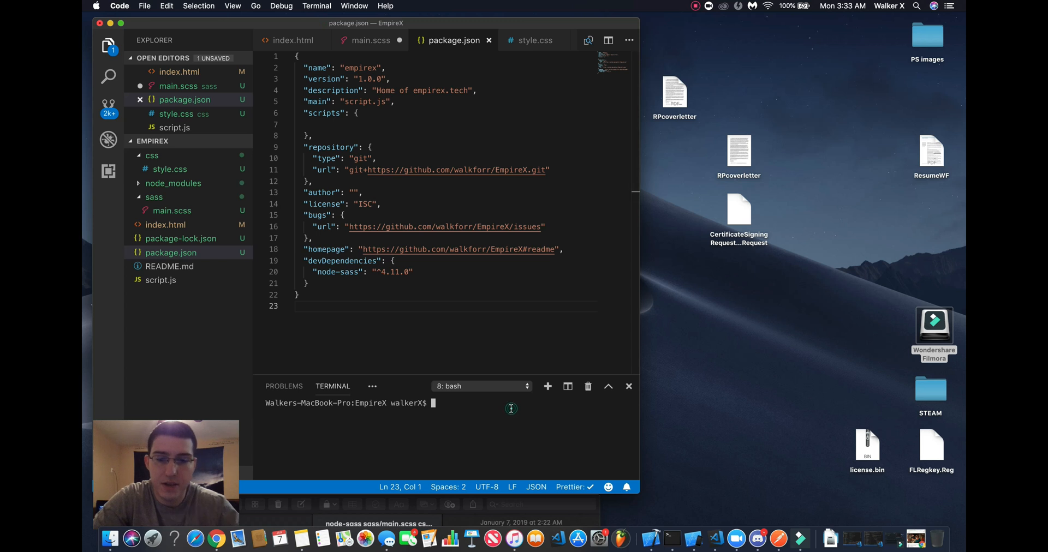
type("npm init")
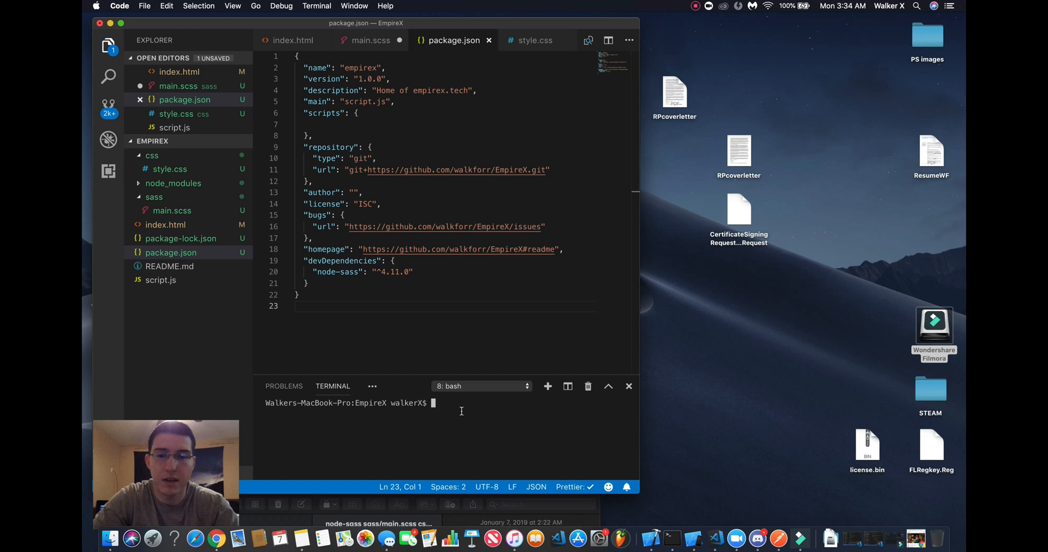
Install node-sass as a dev dependency with npm in node-sass --save-dev
type("npm in")
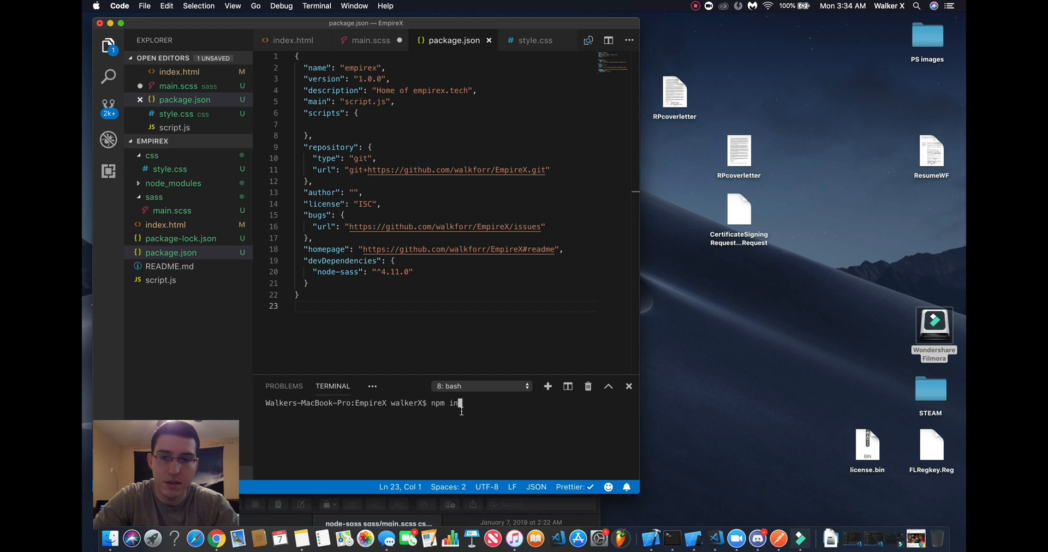
type("node")
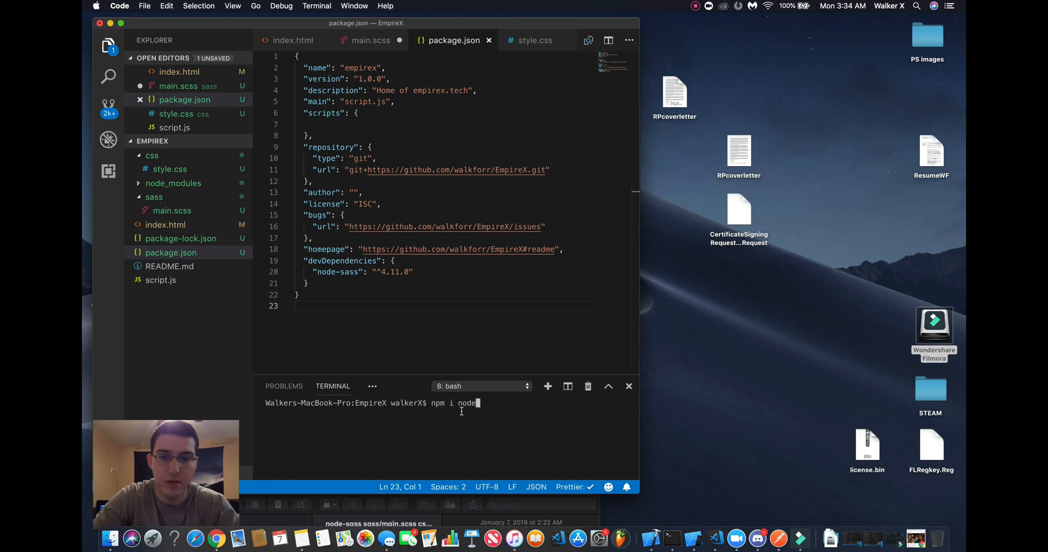
type("-sass")
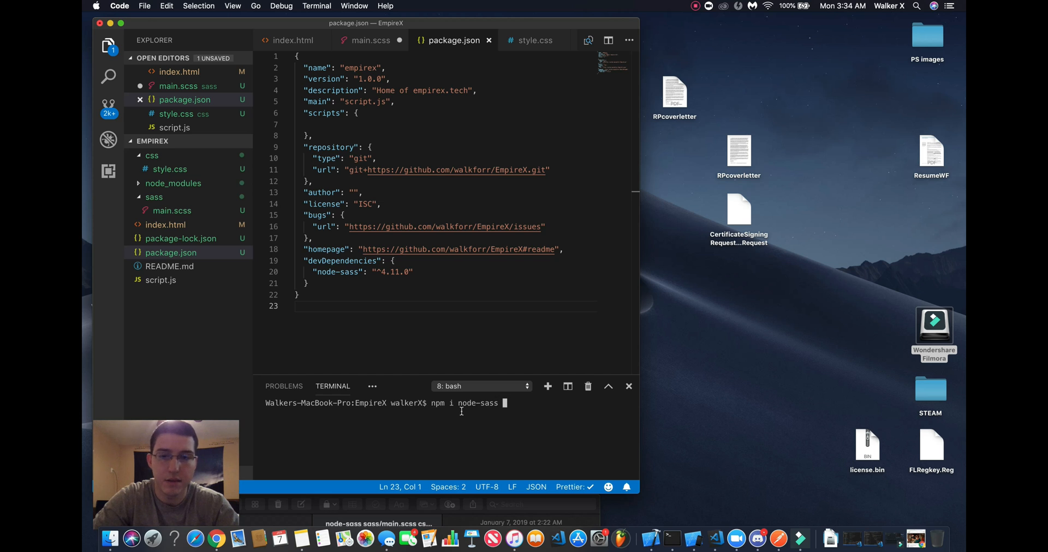
type("--save-")
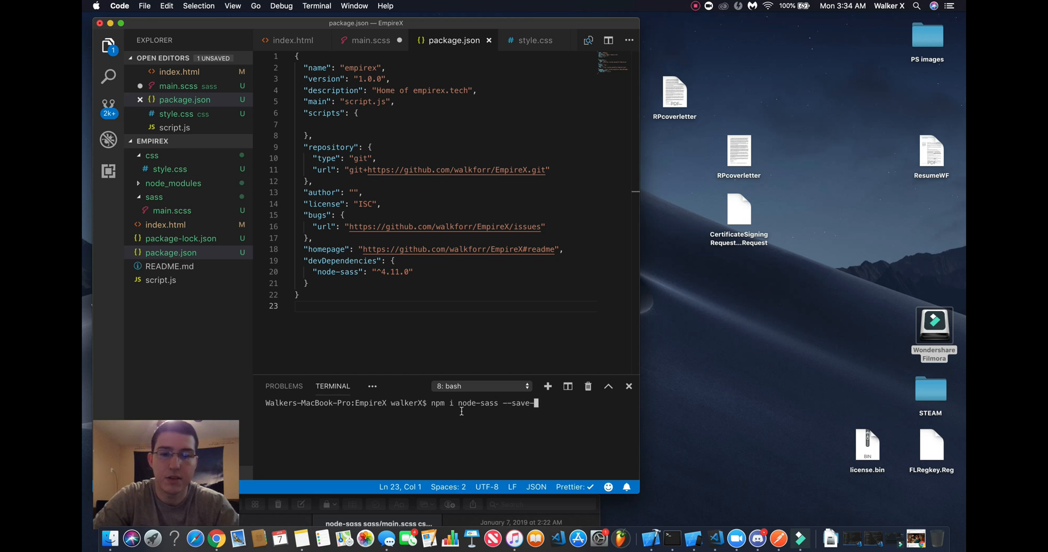
type("dev")
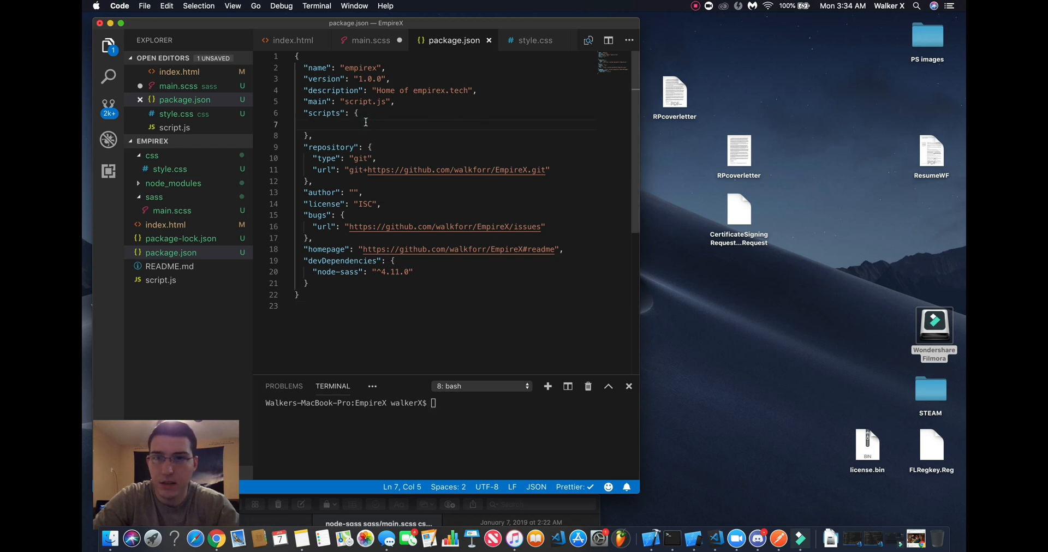
Begin a compile:sass script in package.json that runs node-sass
type("compile\"")
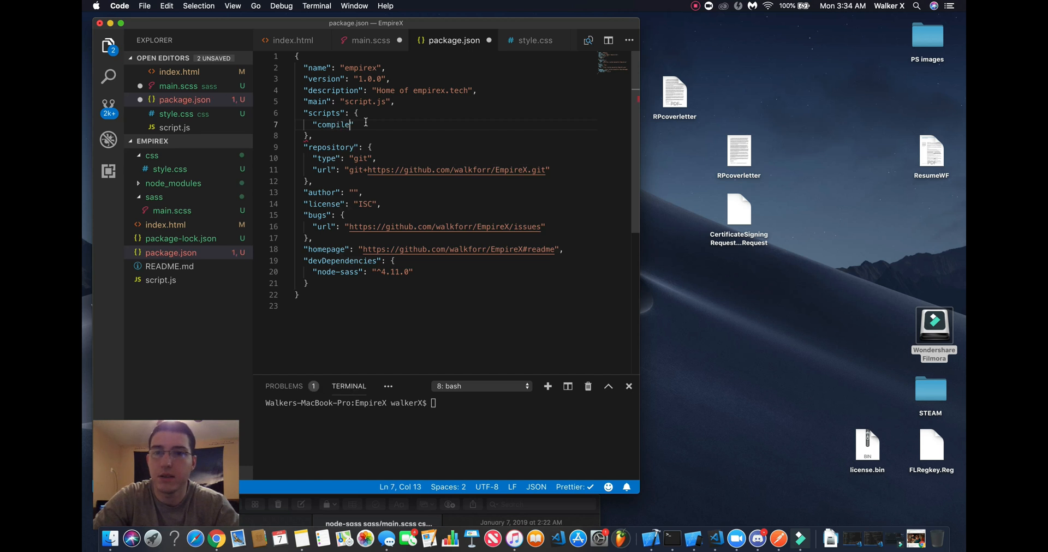
type(":sass")
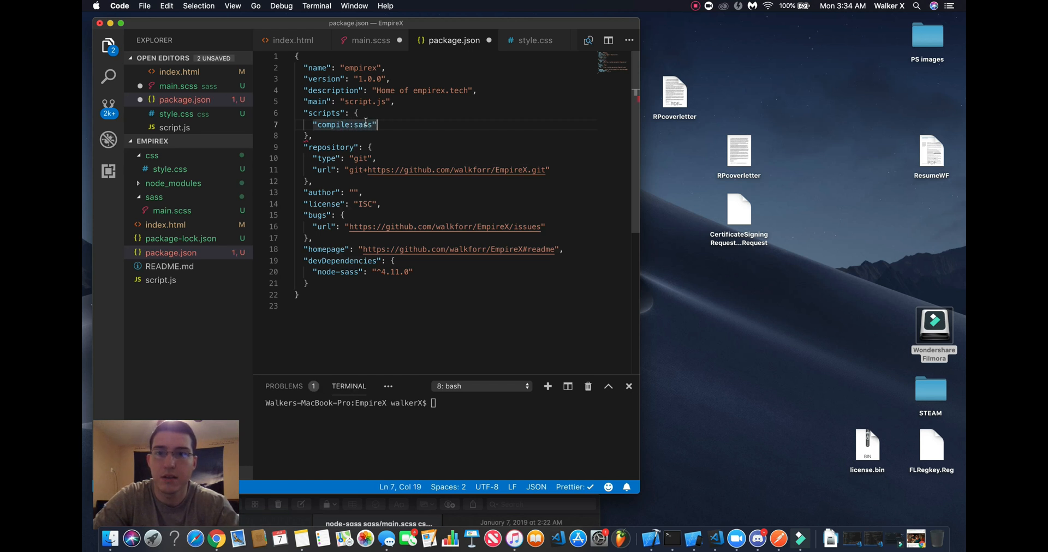
type(": \"node\"")
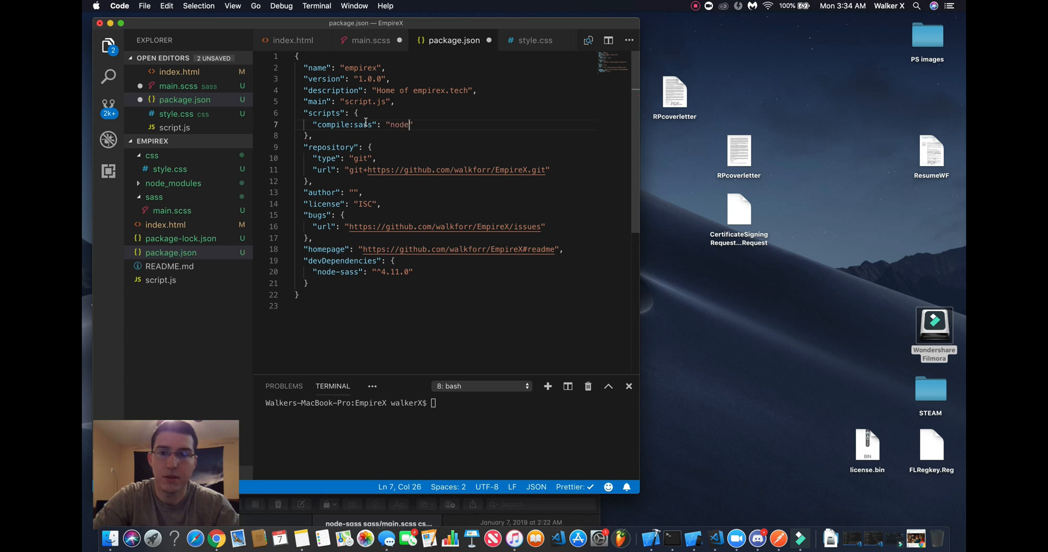
type("-sass")
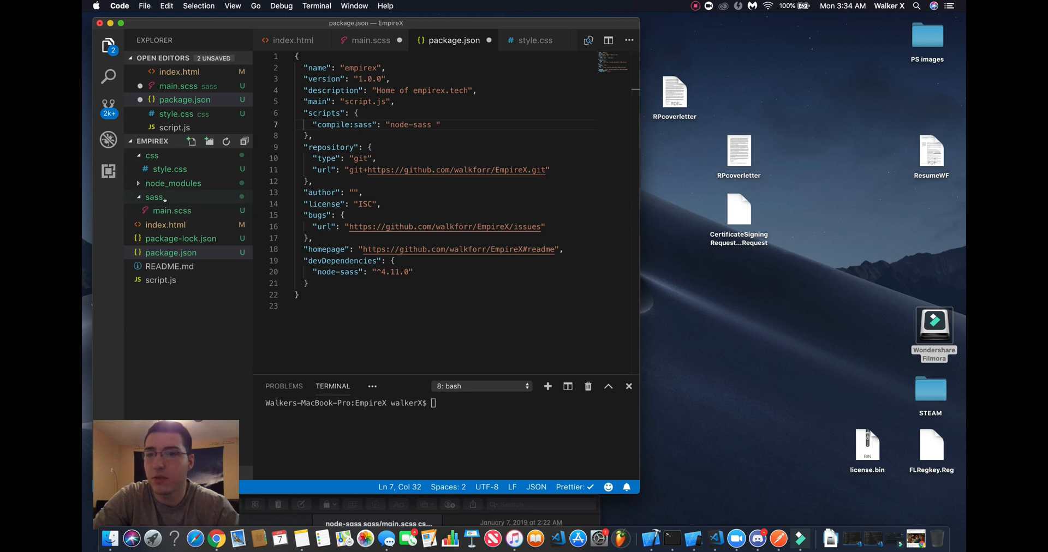
Check sass/main.scss and the still-empty css/style.css, then return to package.json
left_click(371, 40)
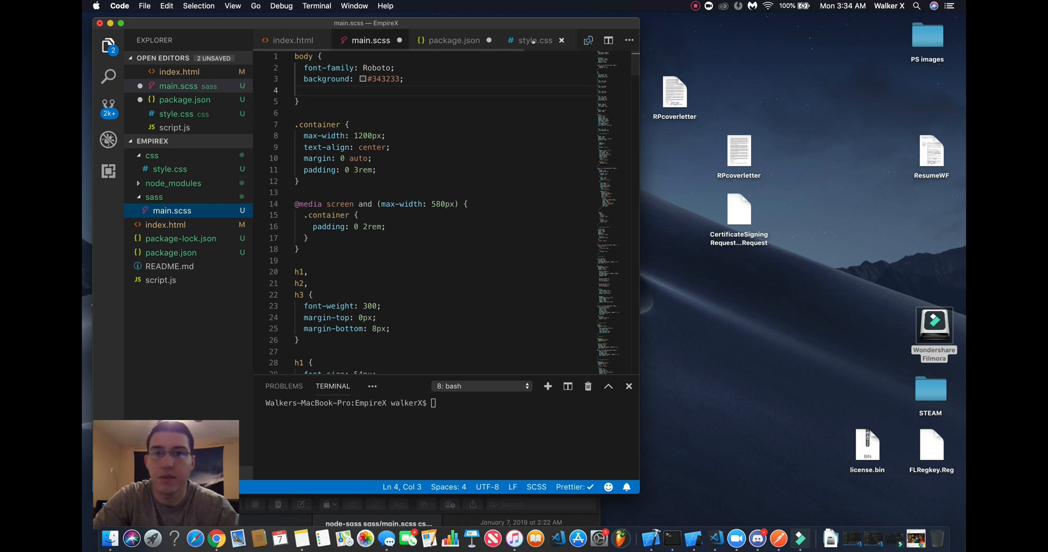
left_click(533, 41)
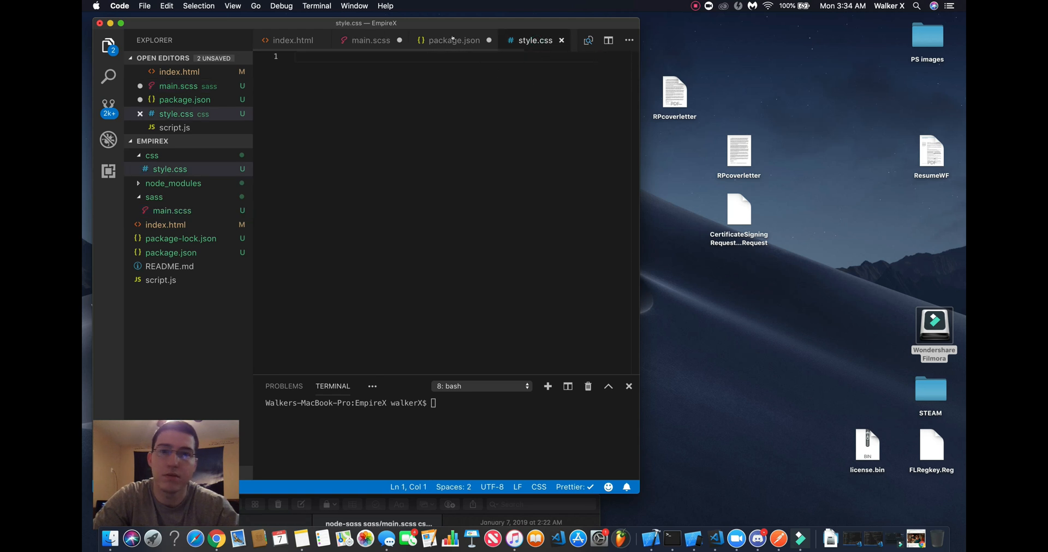
left_click(454, 41)
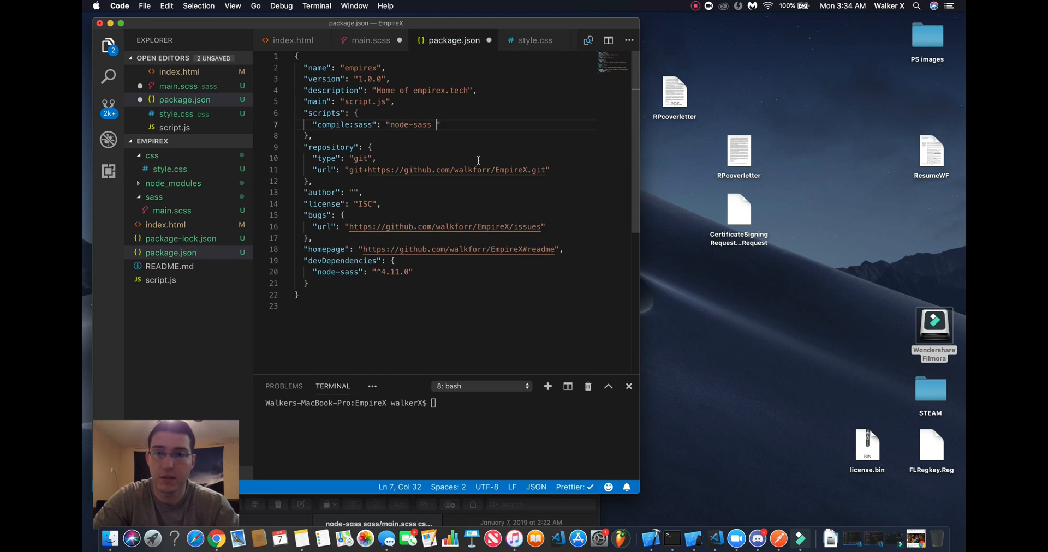
Complete the script with source sass/main.scss and output css/style.css
type("sass")
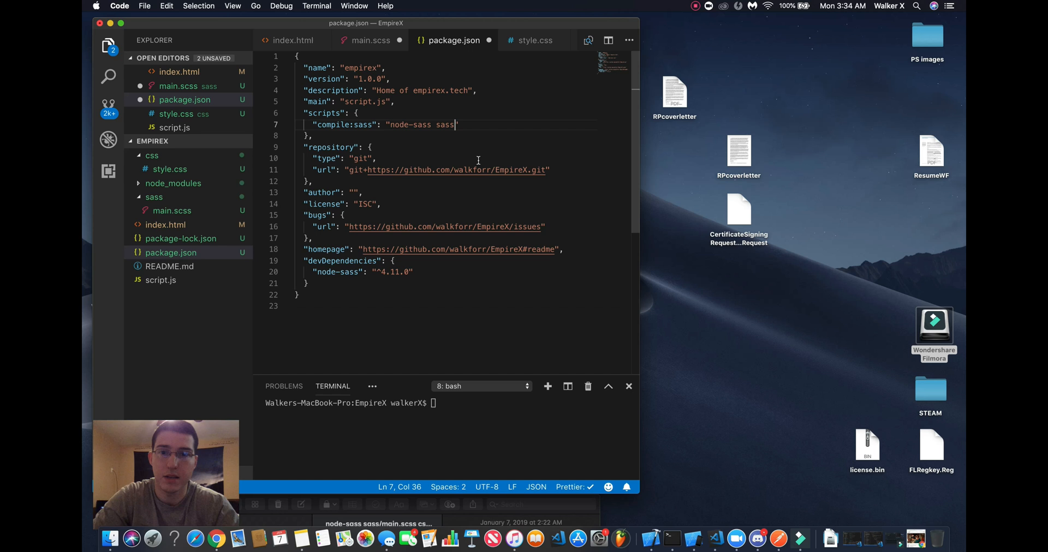
type("/main\"")
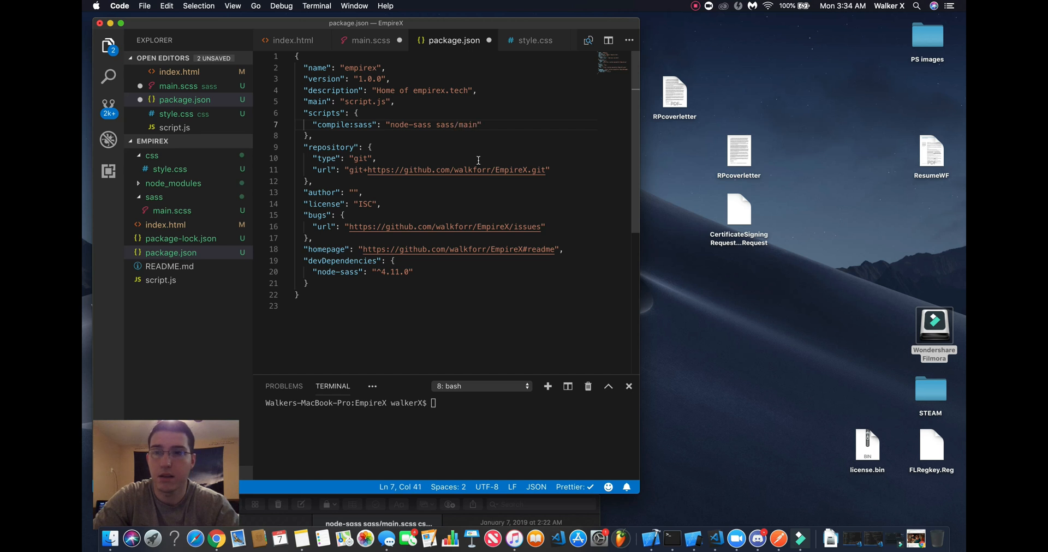
type(".scss")
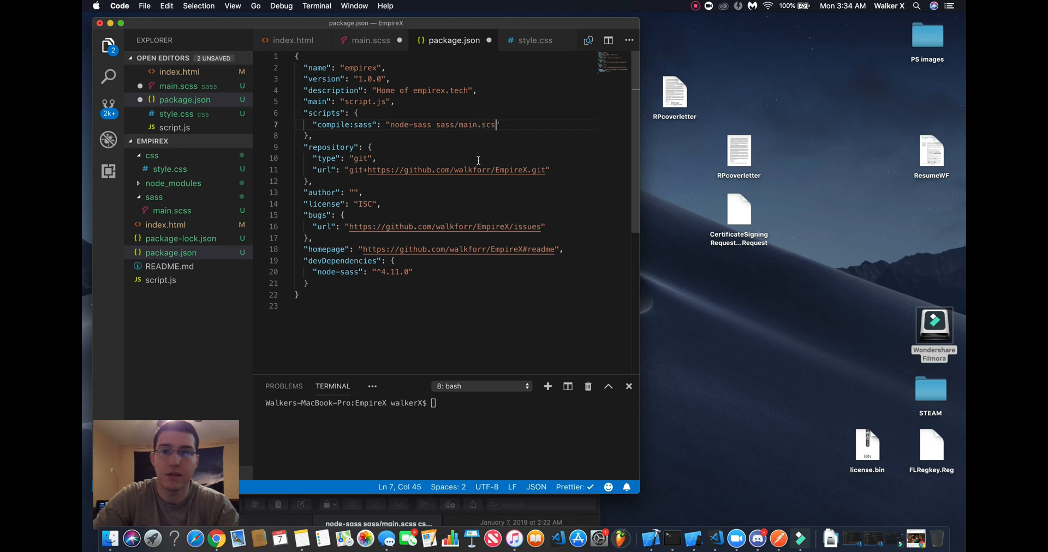
type("css/style.css\"")
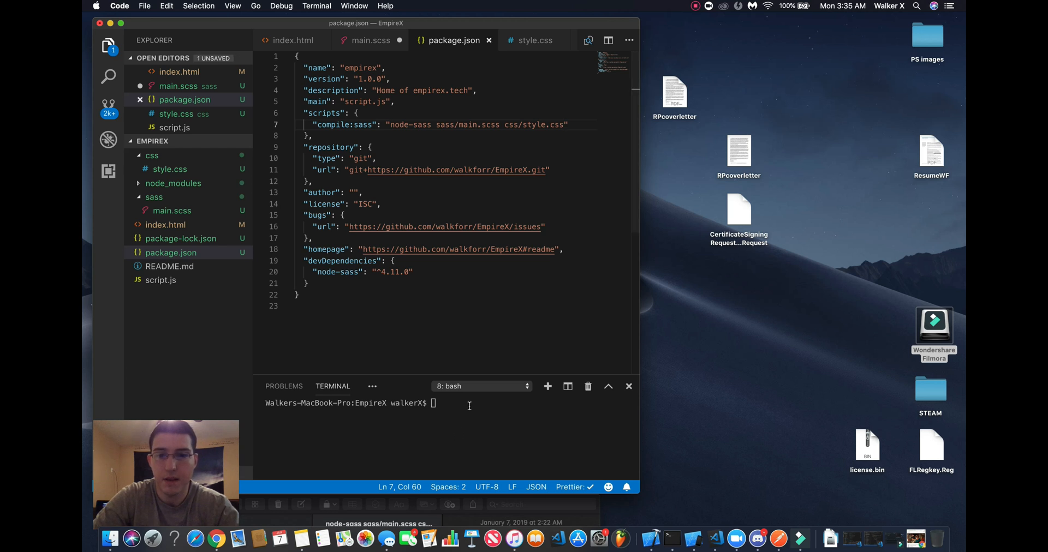
Run npm run compile:sass and view the compiled rules in style.css
type("npm run")
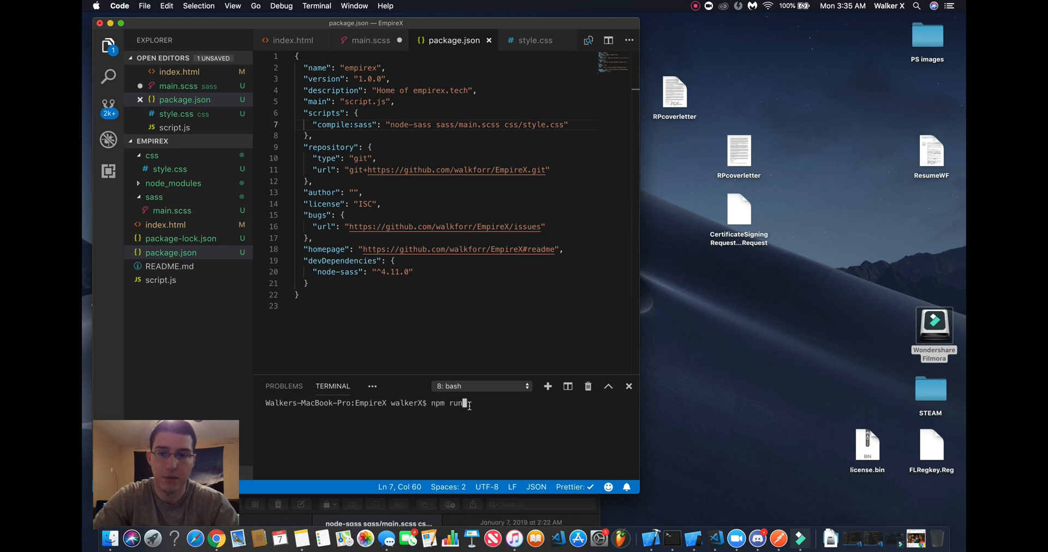
type("compi")
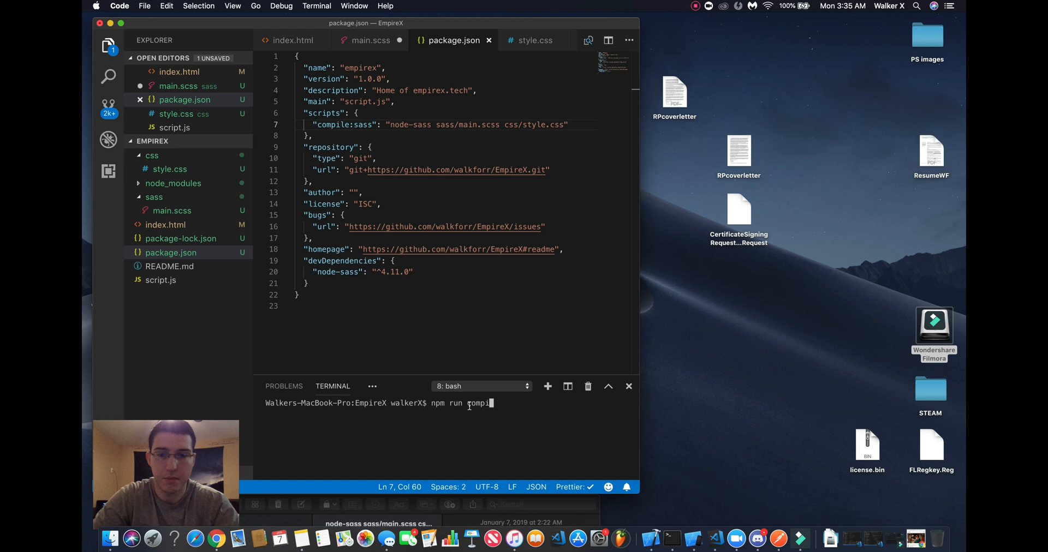
type("le:sass")
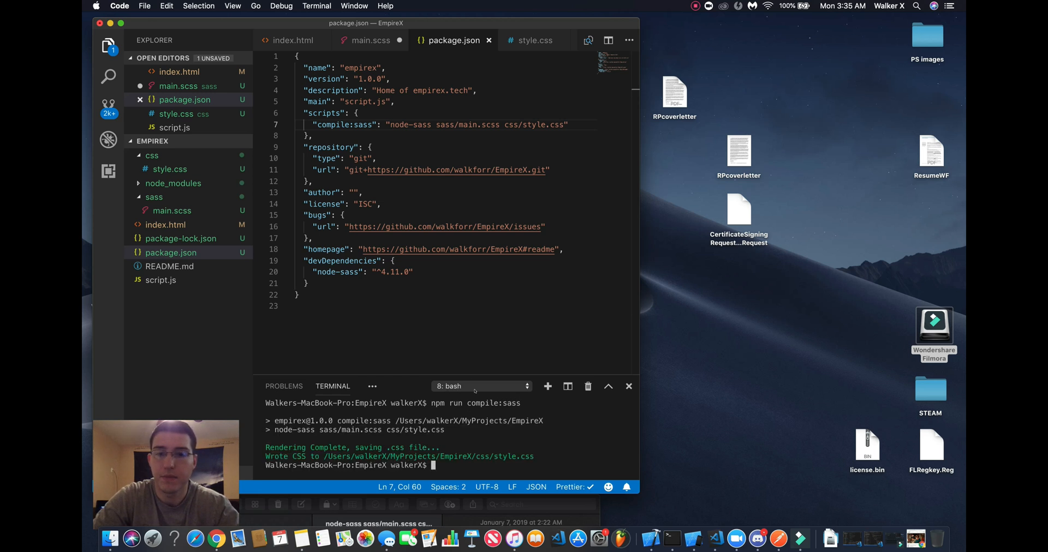
left_click(532, 40)
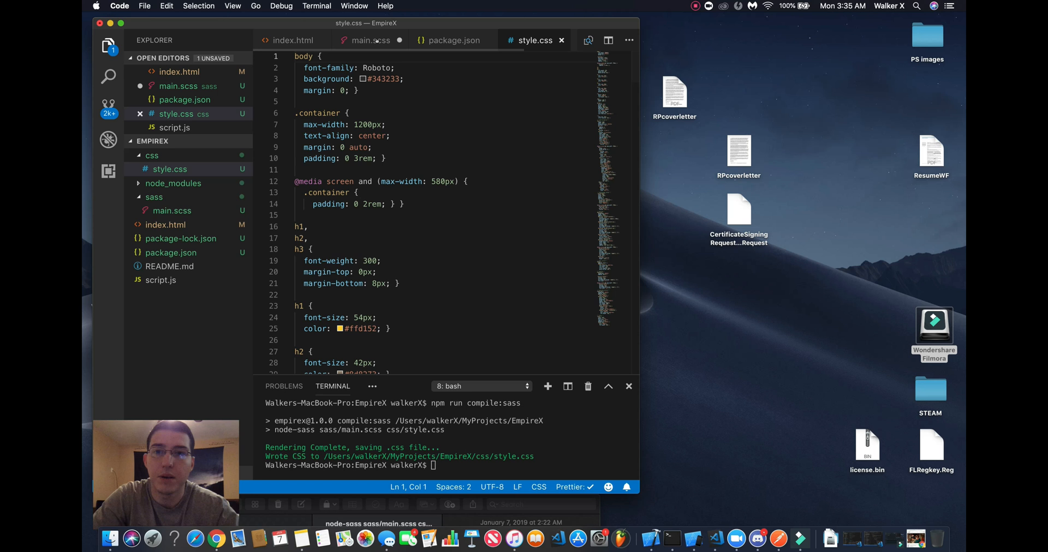
Add the -w watch flag to compile:sass in package.json and rerun npm run compile:sass
left_click(454, 40)
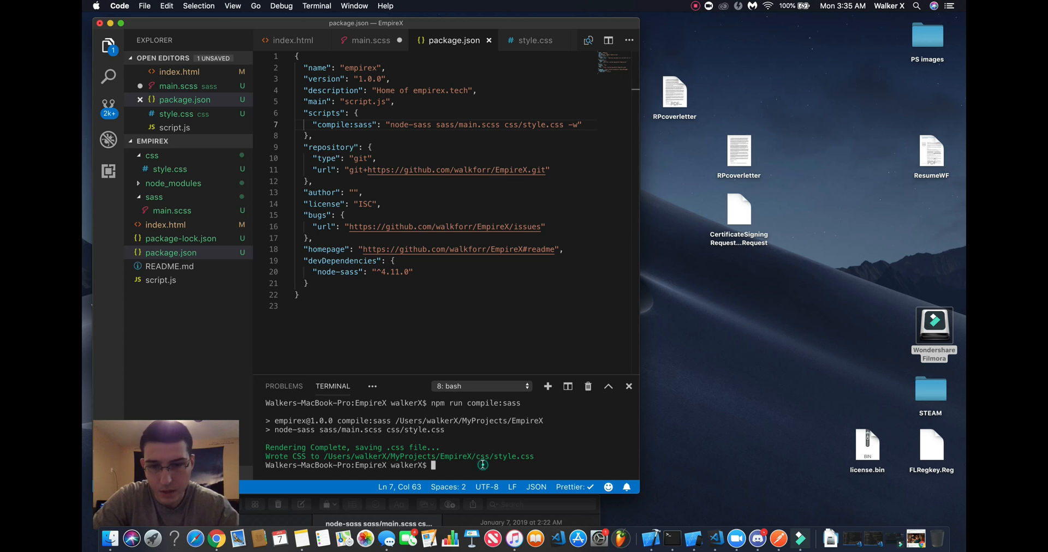
type("npm r")
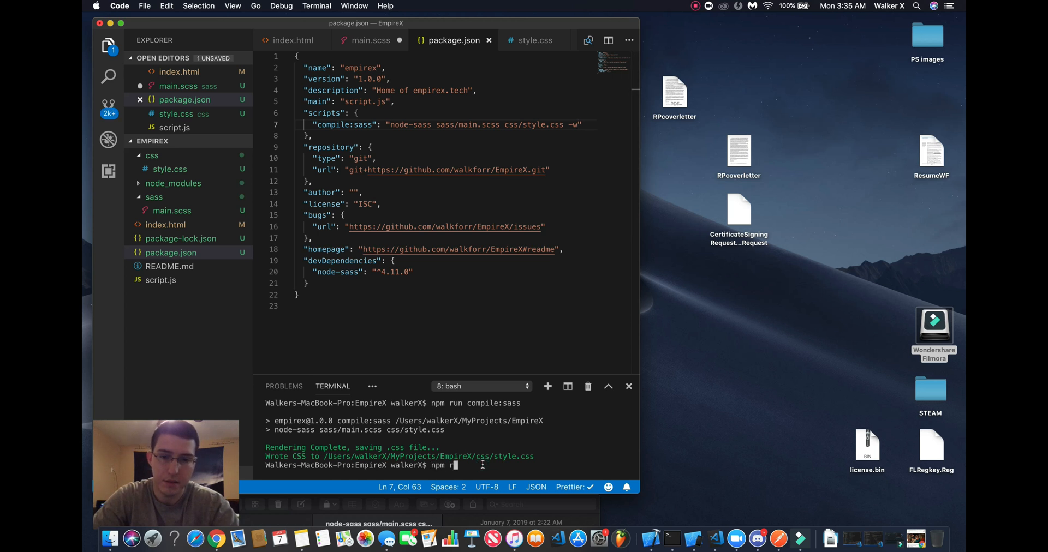
type("run compile:sass")
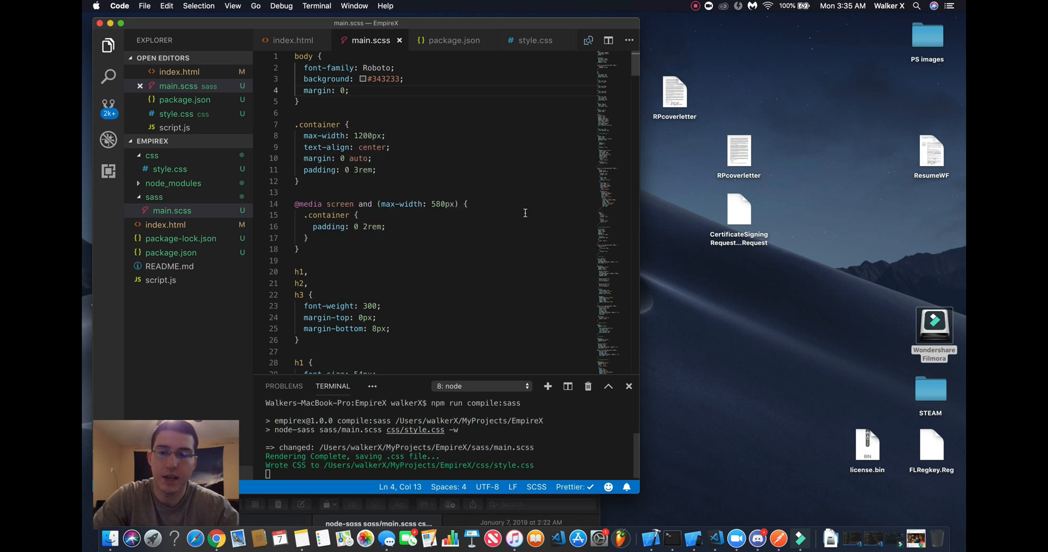
Stop the watcher and review the compiled style.css
left_click(535, 40)
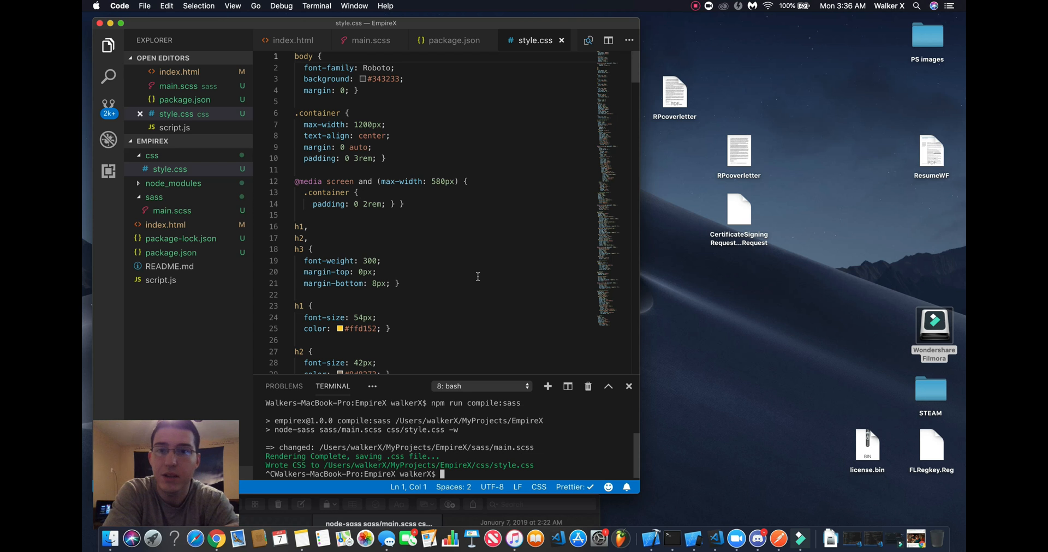
mouse_move(488, 260)
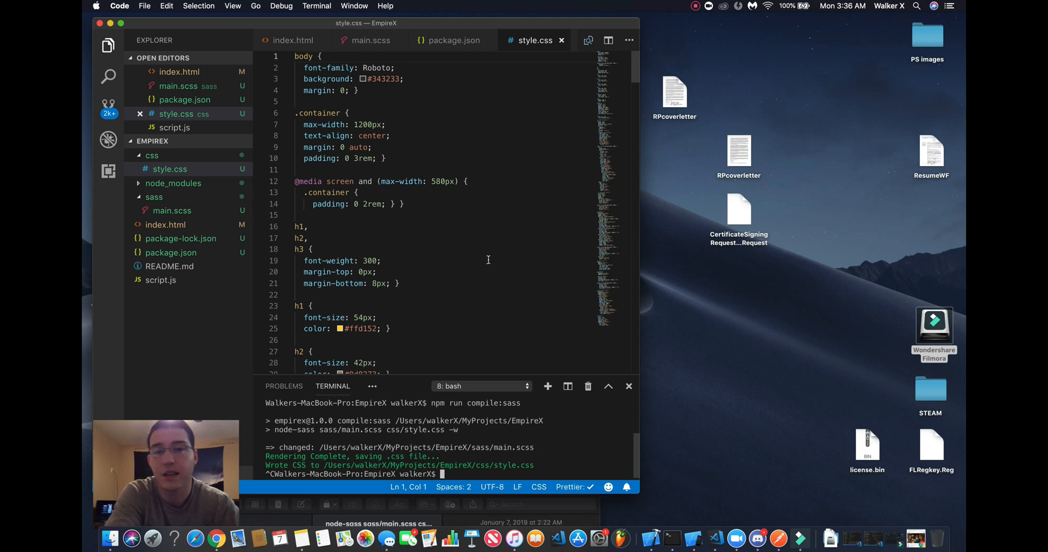
mouse_move(533, 193)
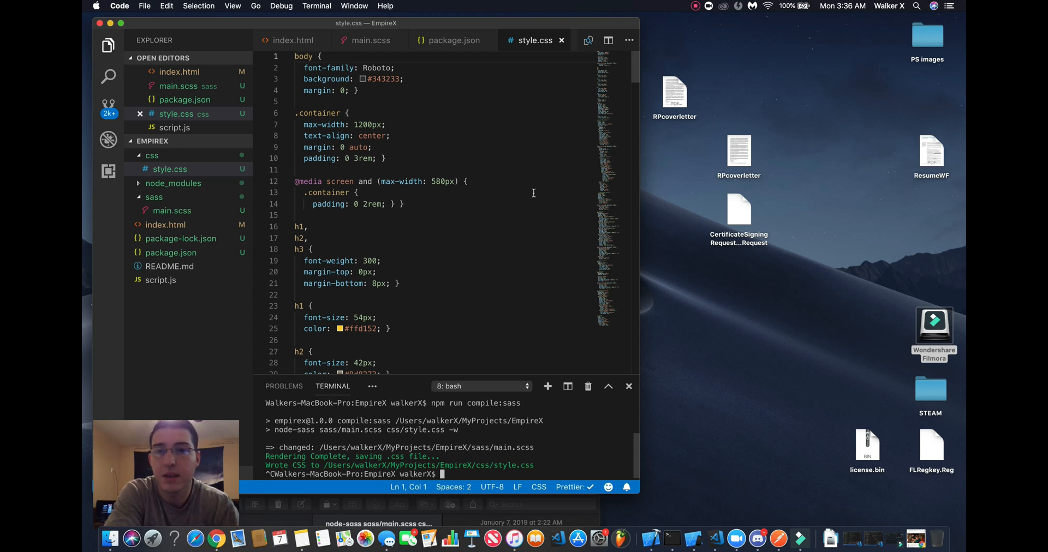